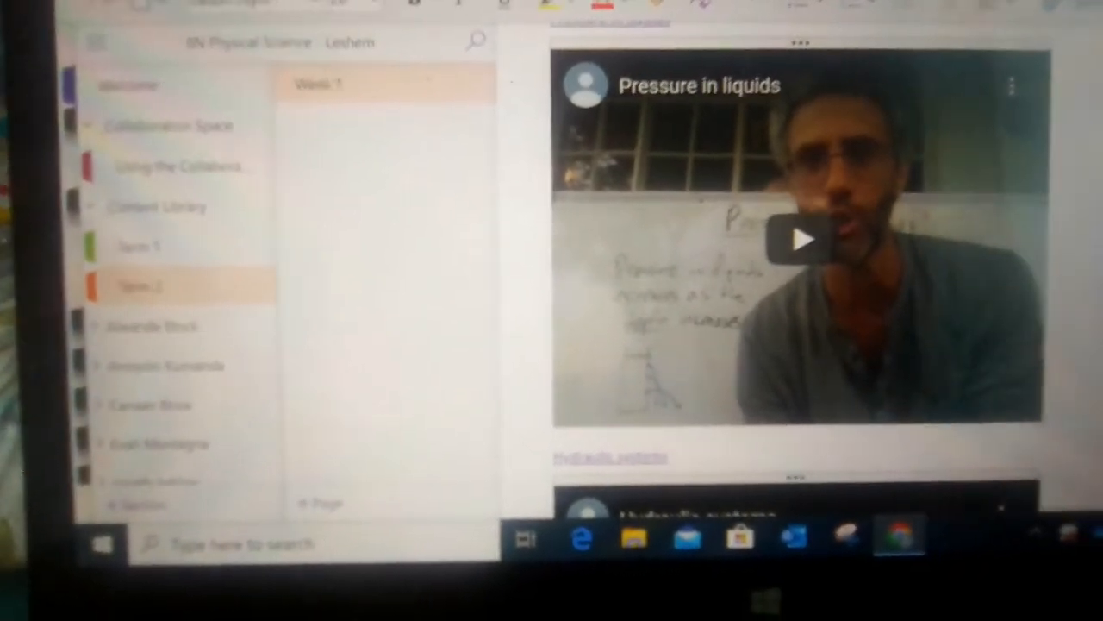
Step: Scroll the Term 2 page down to the embedded Pressure in liquids video
scroll(down, 3)
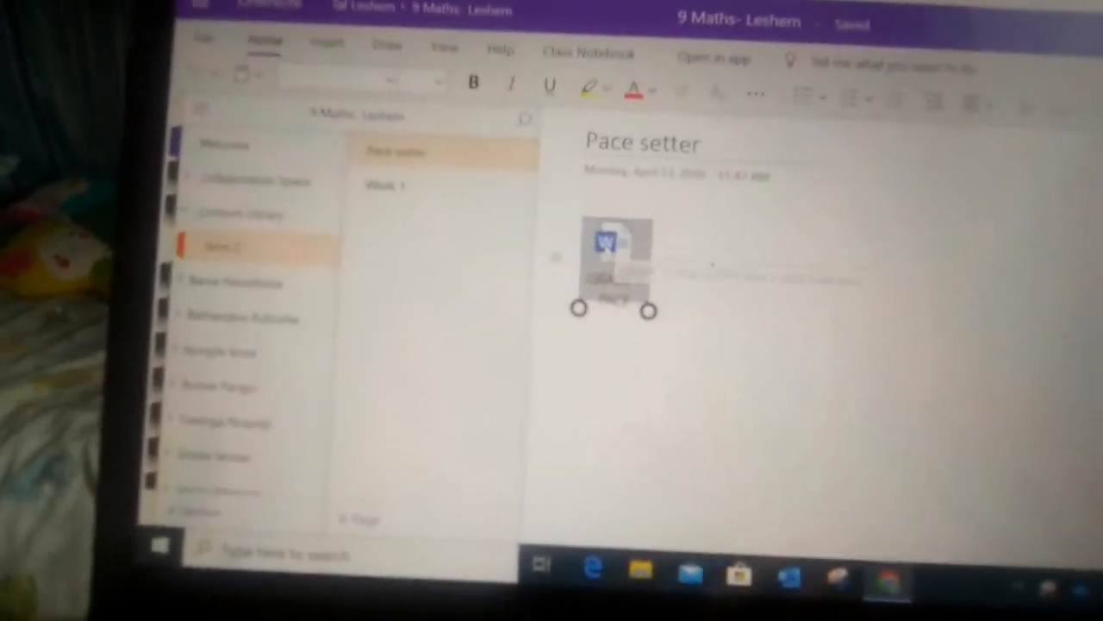
Step: Open the attached Word pace setter file, bringing up the download prompt
double_click(614, 258)
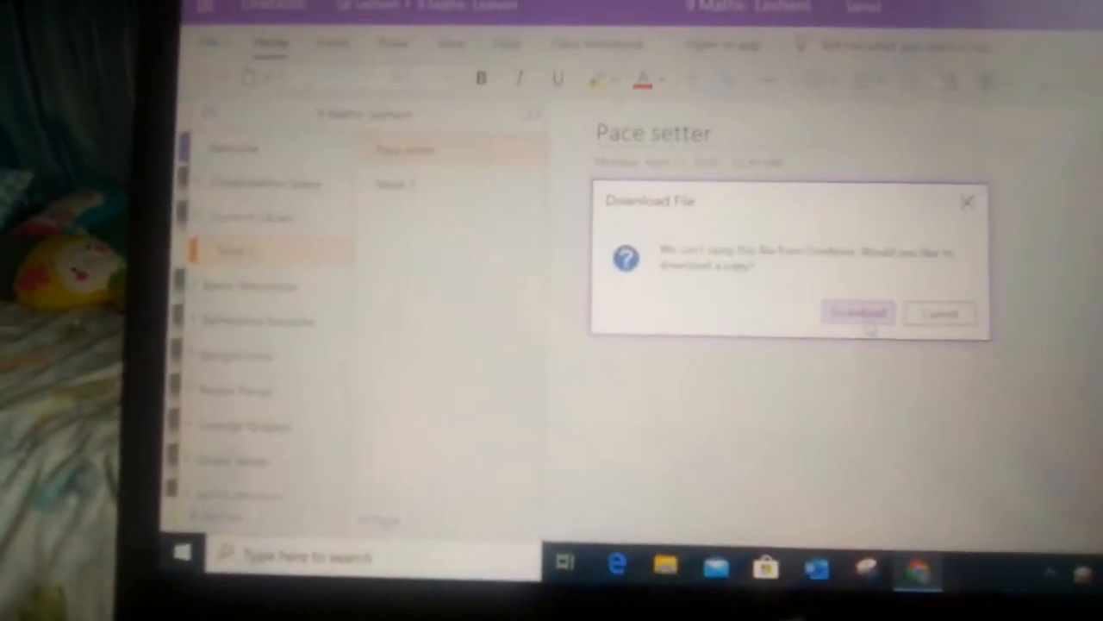
Step: Download the Grade 9 Term 2 2020 pace setter and review its weekly timetable in Word
click(857, 312)
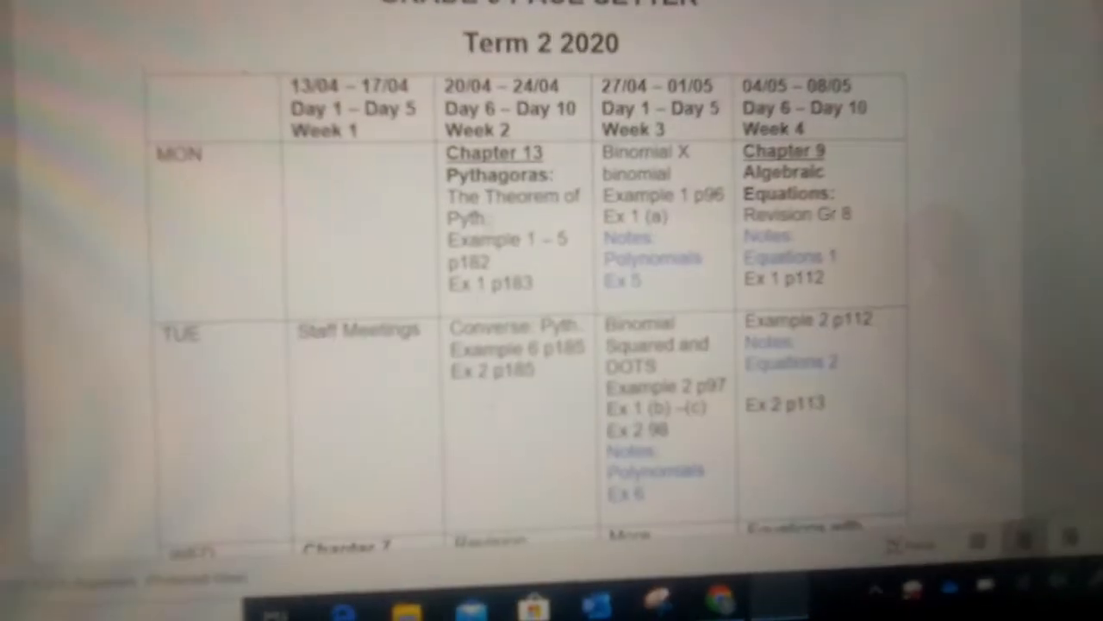
scroll(down, 3)
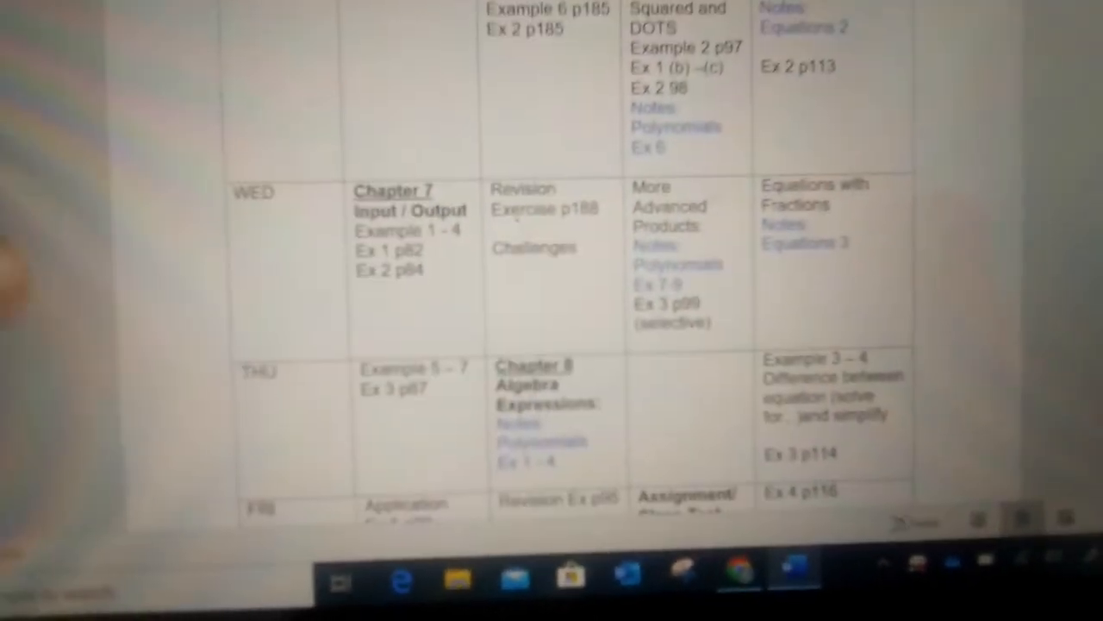